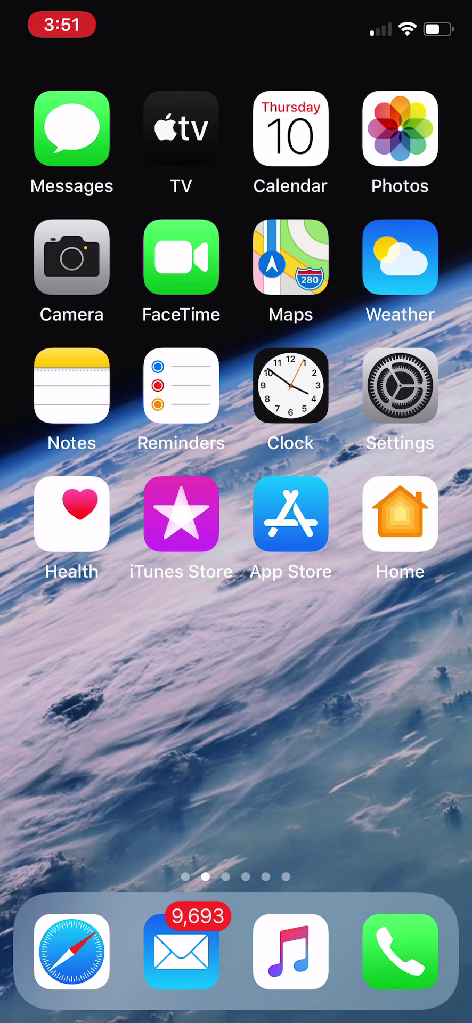
# Step: View the backyard lake-and-fenced-yard photo full screen from the Photos library
pyautogui.click(399, 130)
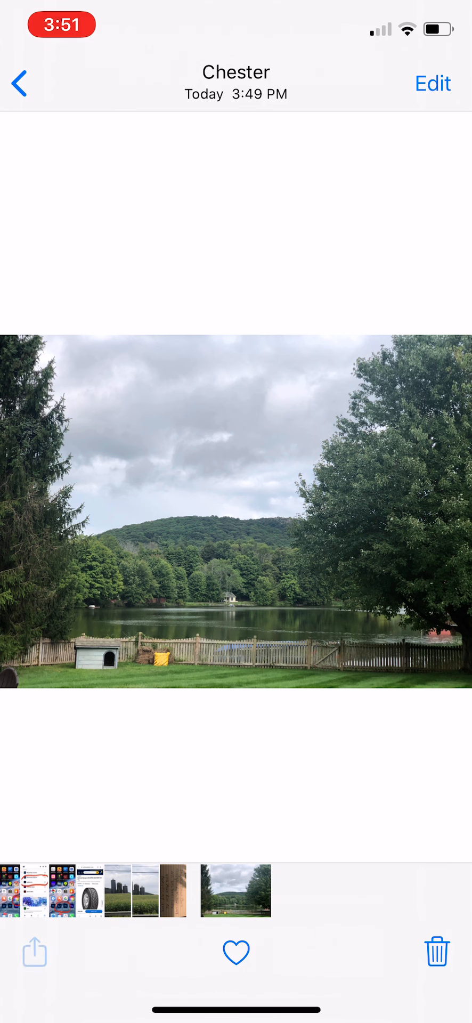
# Step: Share the lake photo to Classroom from the share sheet's Apps list
pyautogui.click(34, 953)
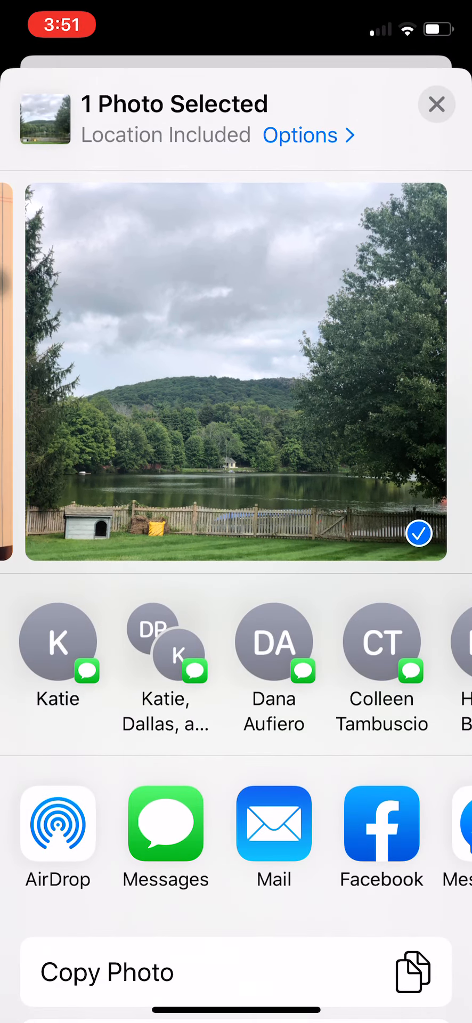
pyautogui.hscroll(-3)
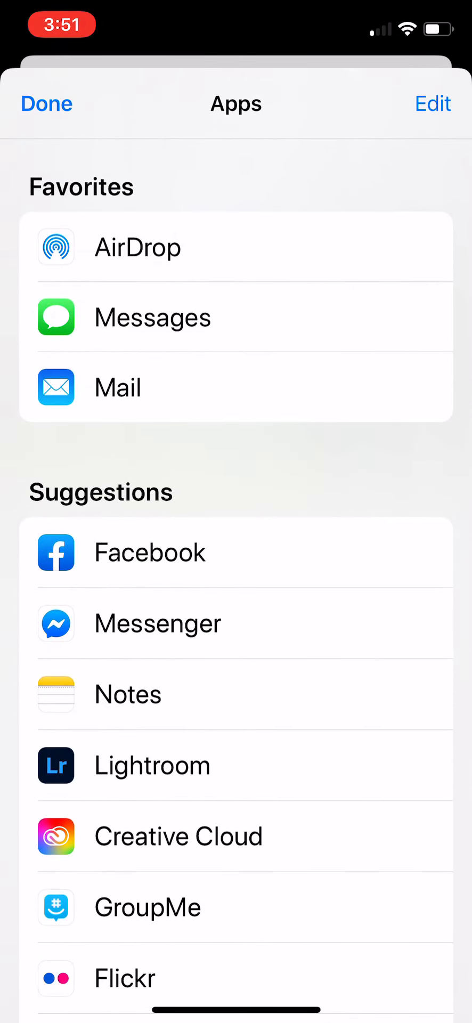
pyautogui.scroll(-3)
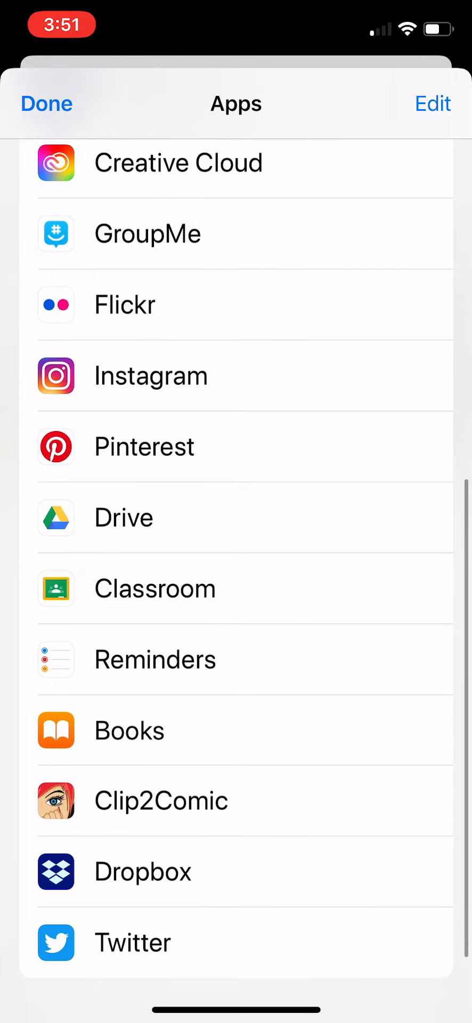
pyautogui.click(154, 590)
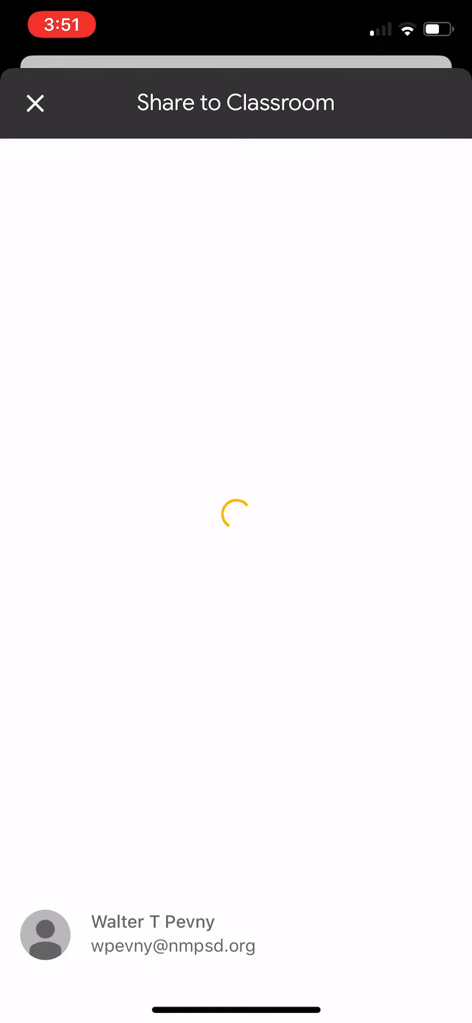